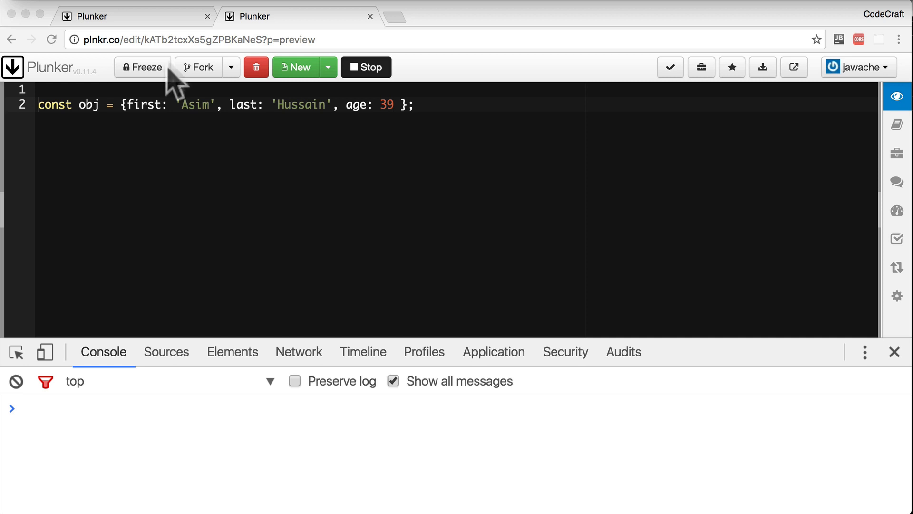
mouse_move(162, 125)
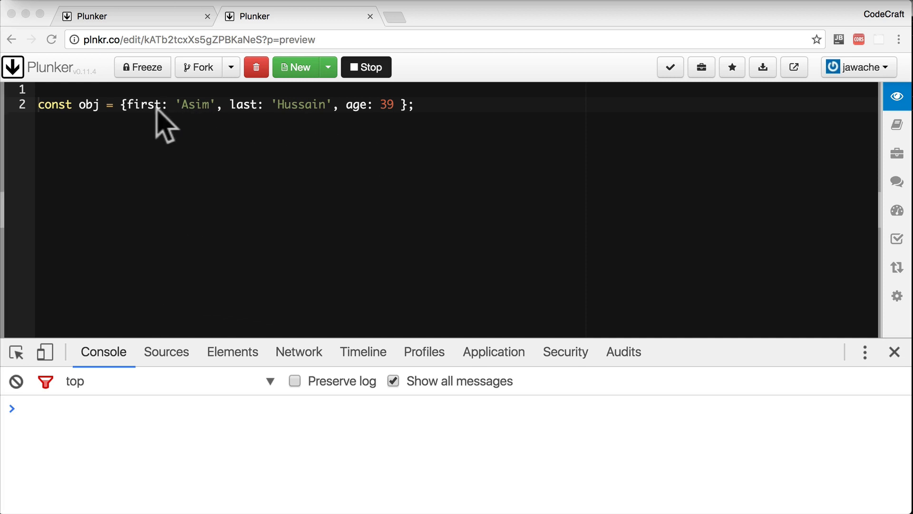
- Write const f = obj.first; const l = obj.last; and log both so the console prints Asim and Hussain
double_click(244, 105)
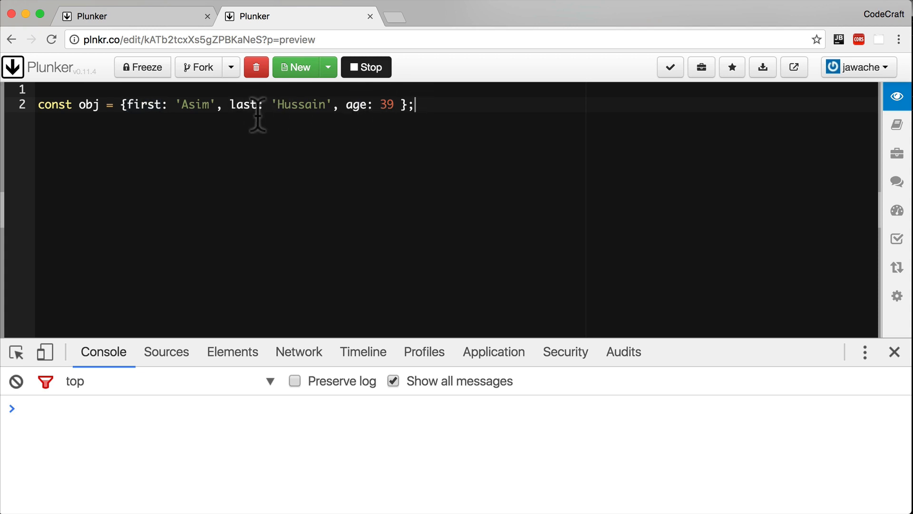
mouse_move(266, 132)
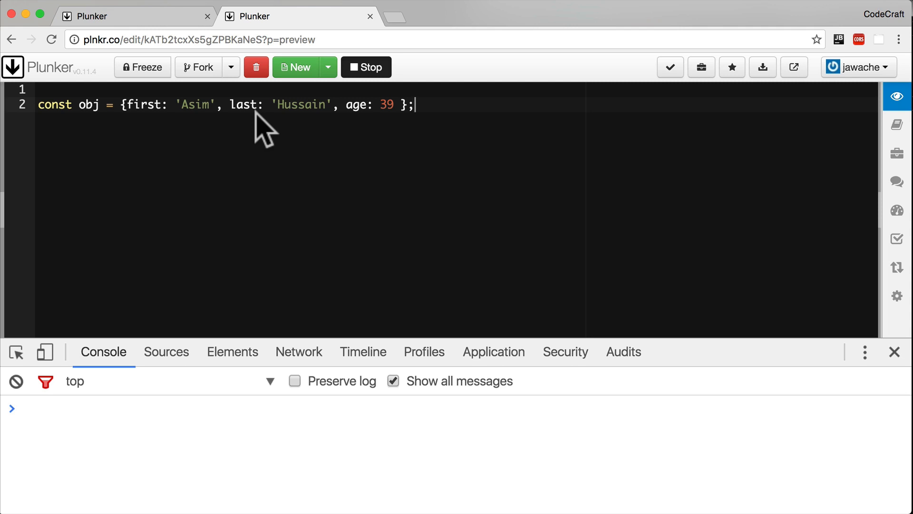
text(const f =)
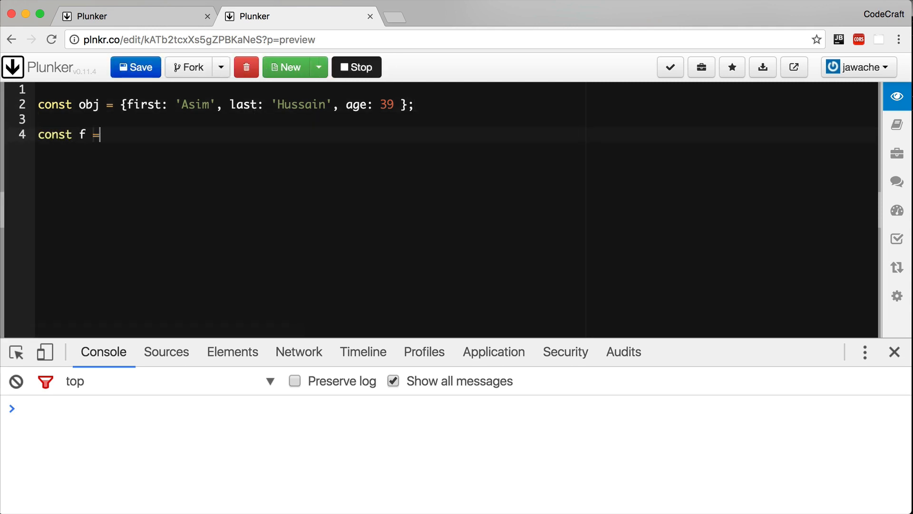
text(obj.first;)
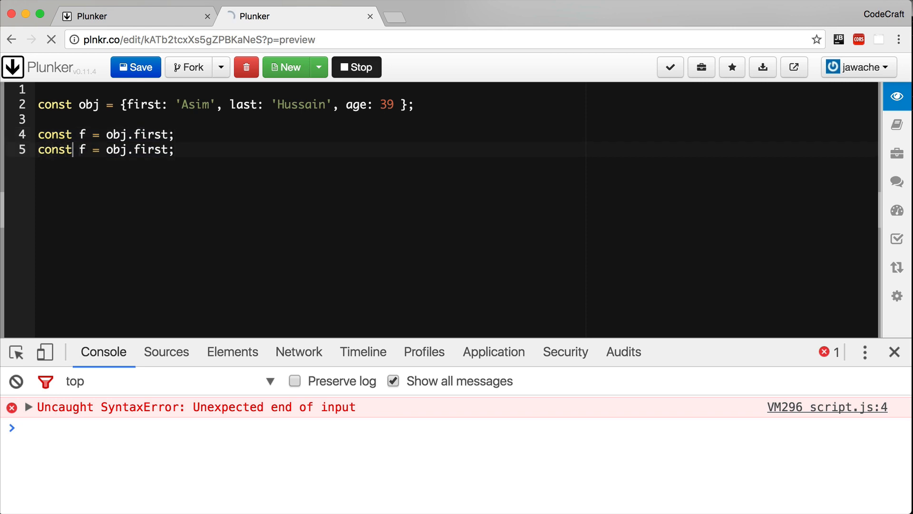
text(console.log(l);)
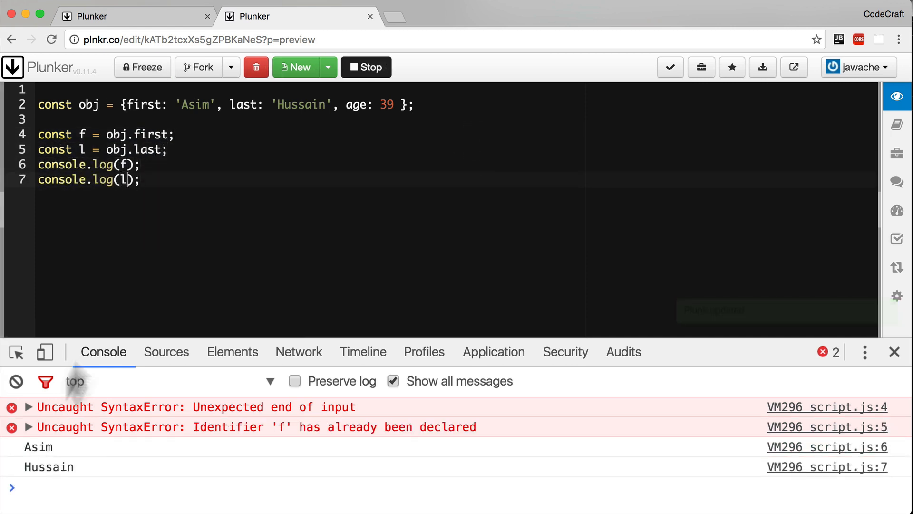
double_click(150, 134)
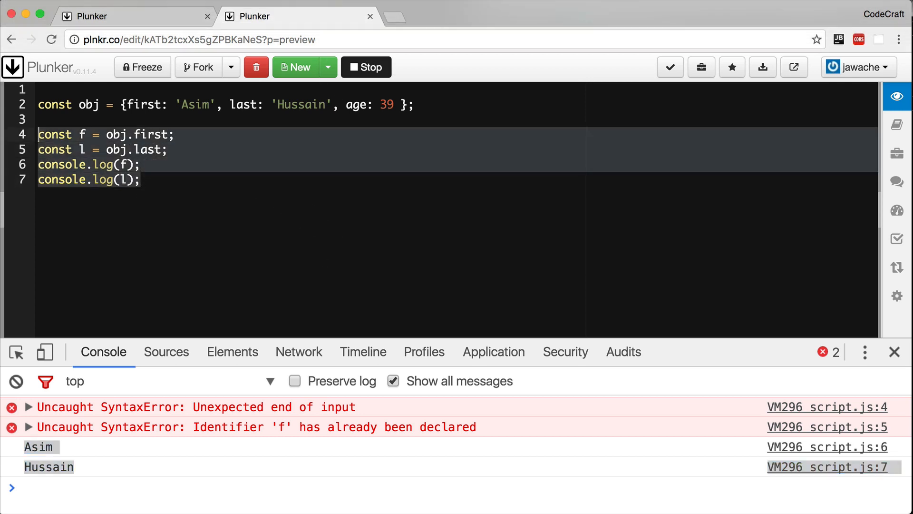
- Replace the two assignments with const {first: f, last: l} = obj; keeping the same console output
text(const {first: f, last: l} = obj;)
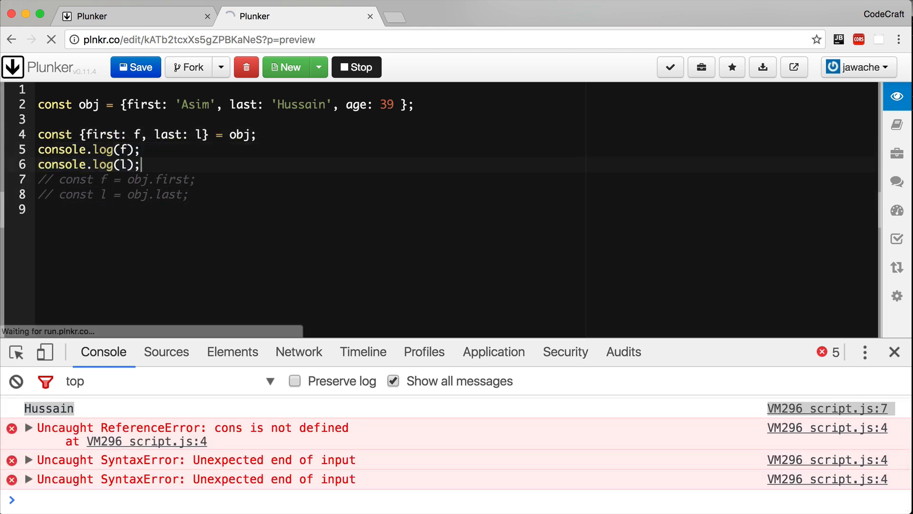
click(135, 67)
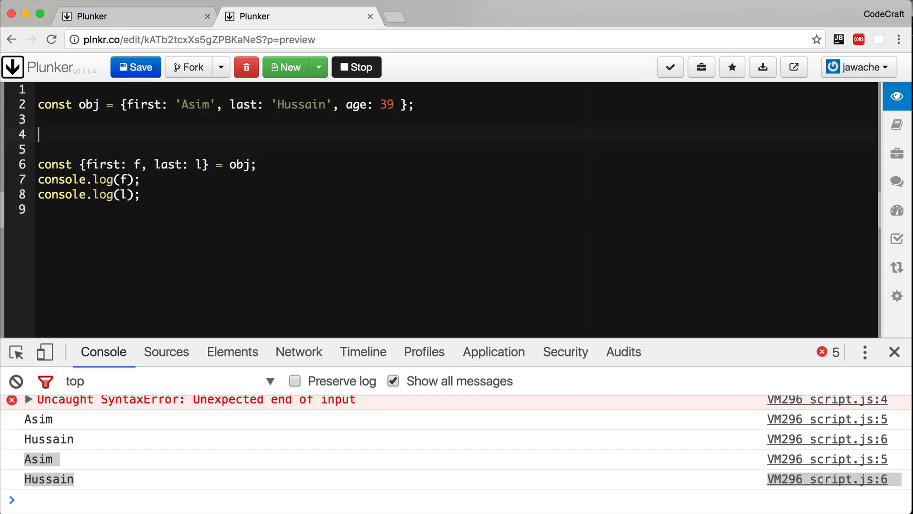
text(const {first: f} = obj;)
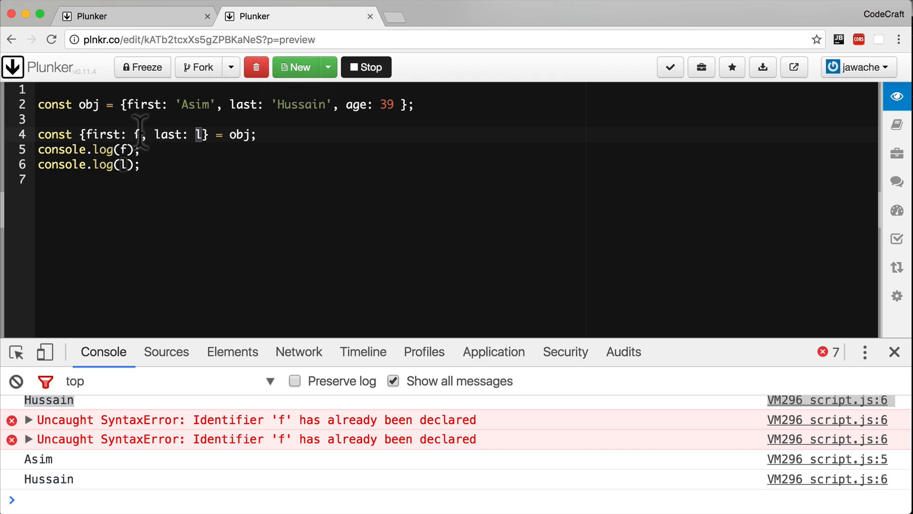
- Rename the bindings to first and last, shortening to const {first, last} = obj;
text(irst)
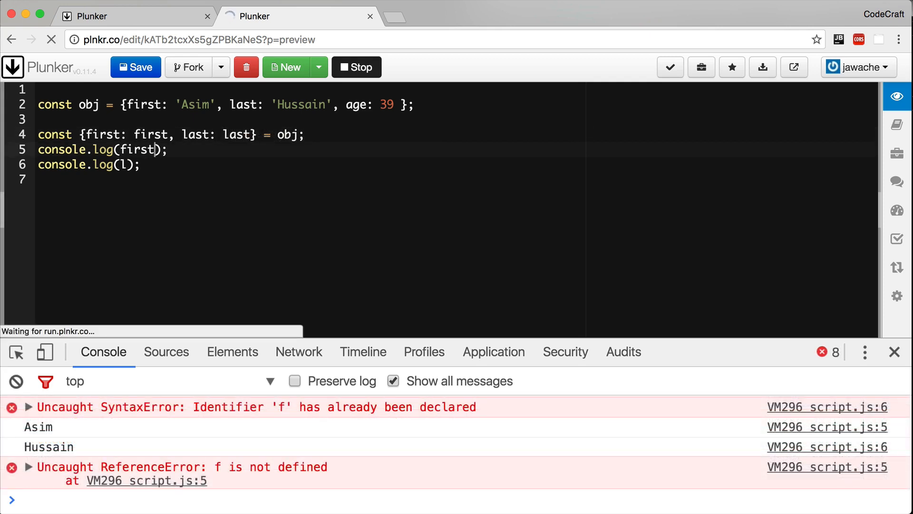
text(ast)
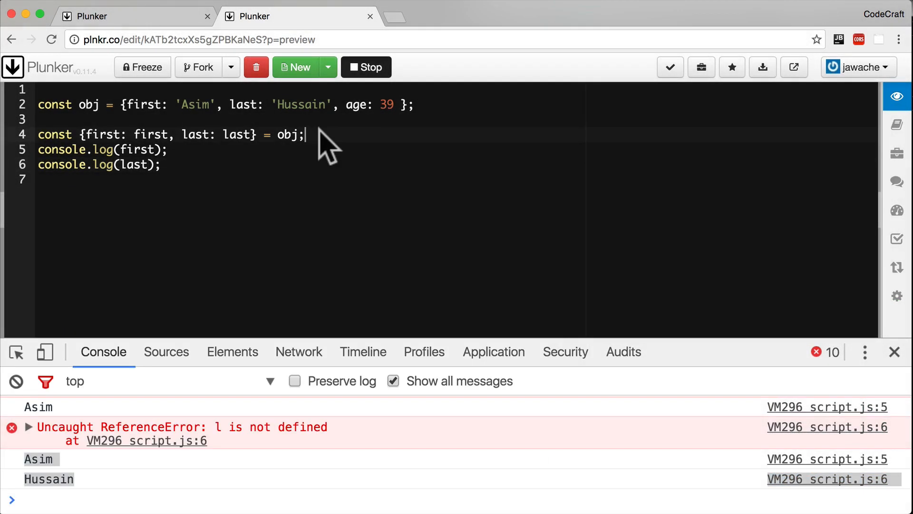
mouse_move(244, 116)
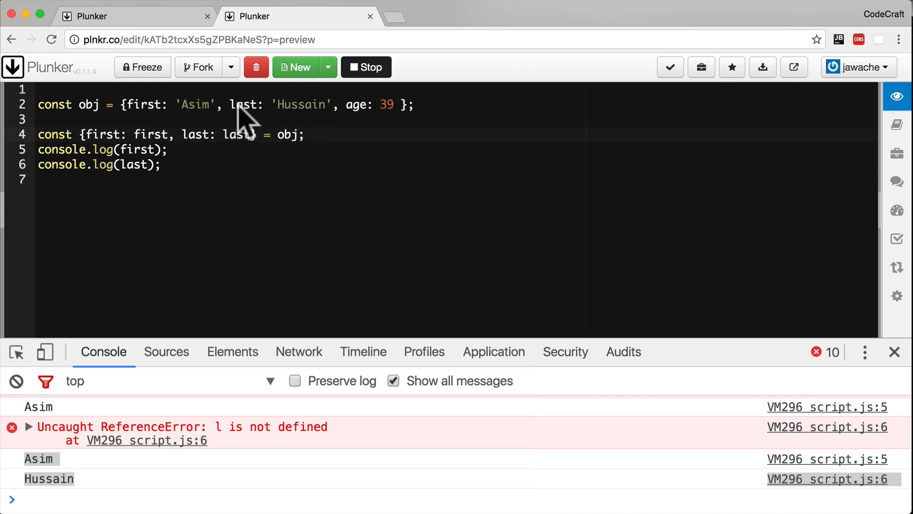
double_click(243, 105)
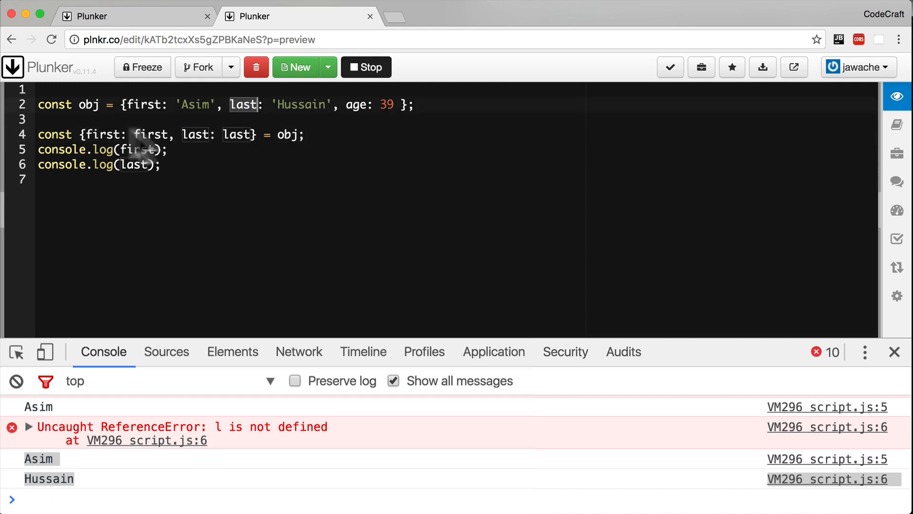
mouse_move(256, 162)
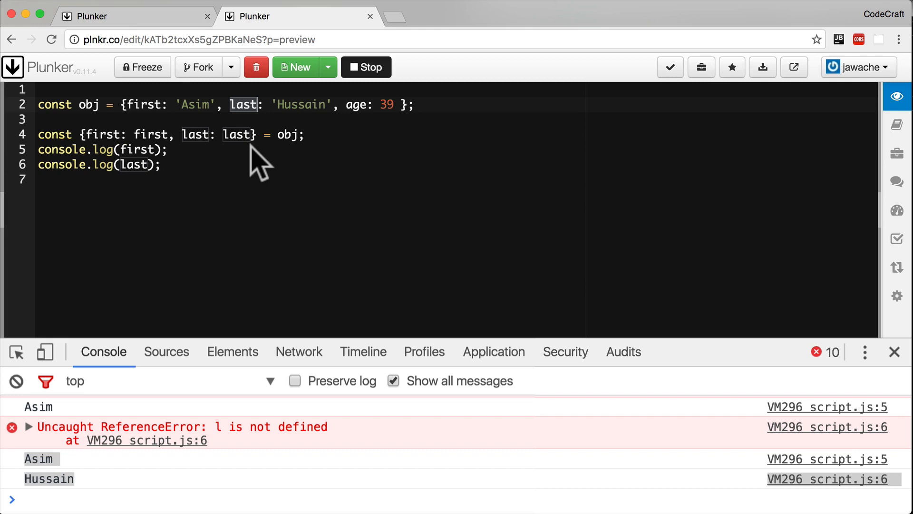
mouse_move(233, 154)
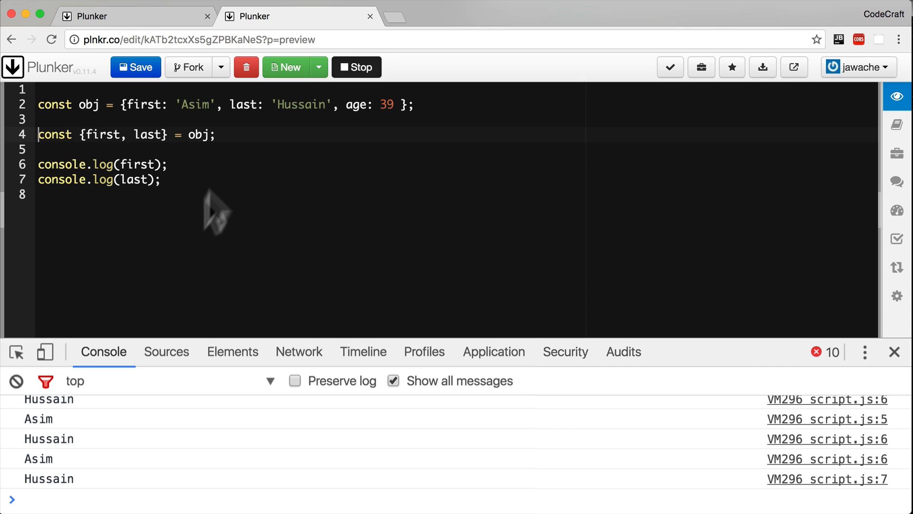
click(17, 381)
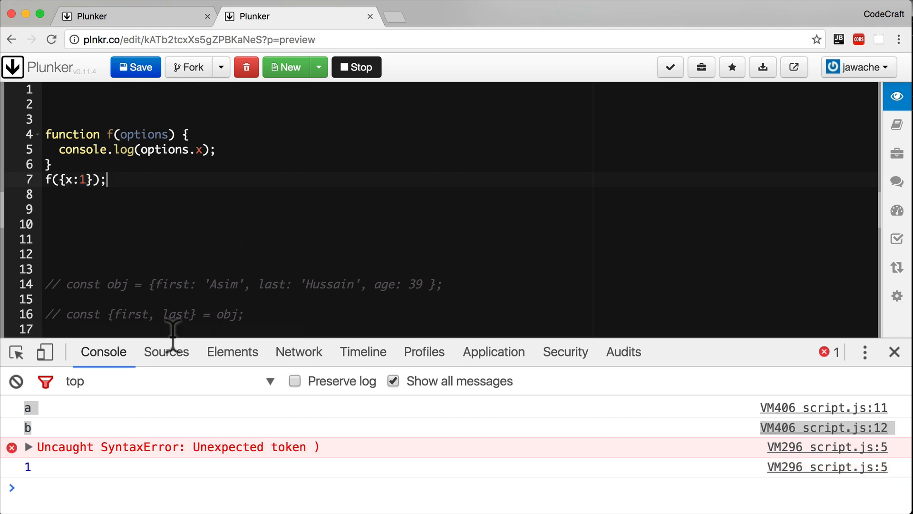
mouse_move(64, 201)
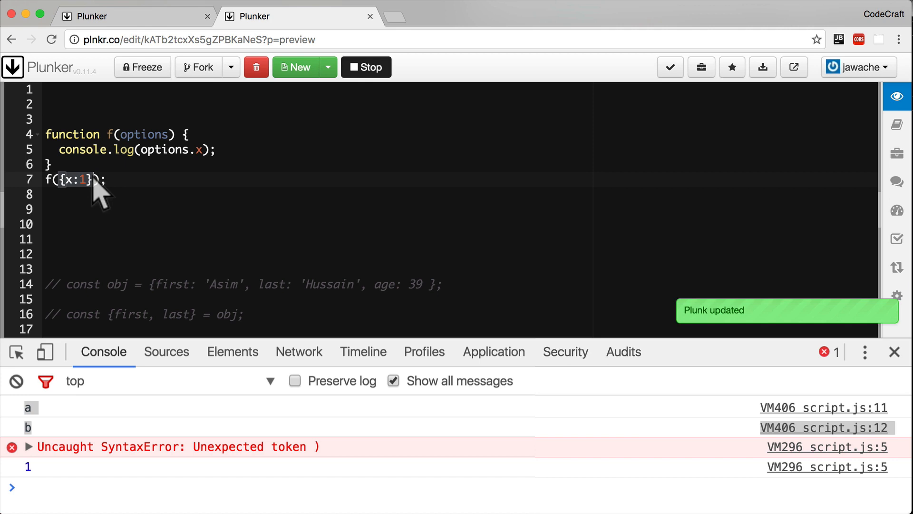
mouse_move(234, 170)
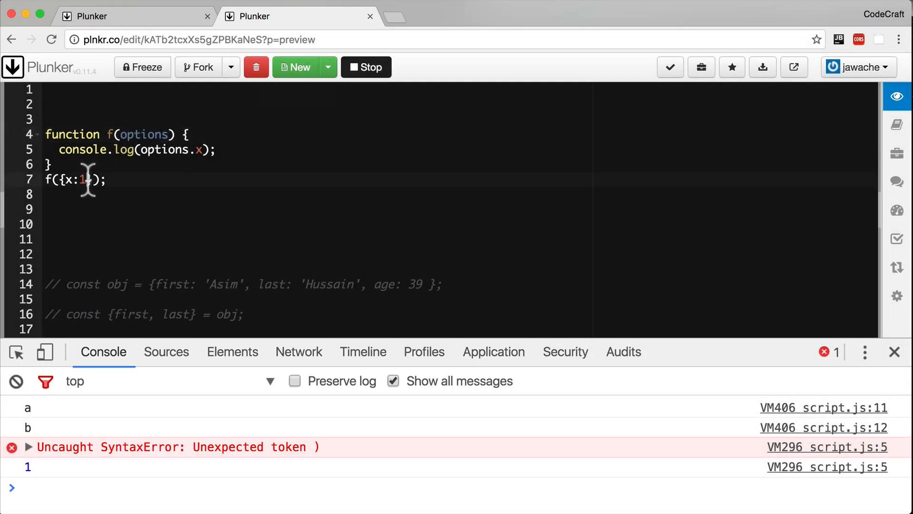
- Extend the call's object to {x:1,y:1,z:3} and destructure the parameter as {x}
text(,)
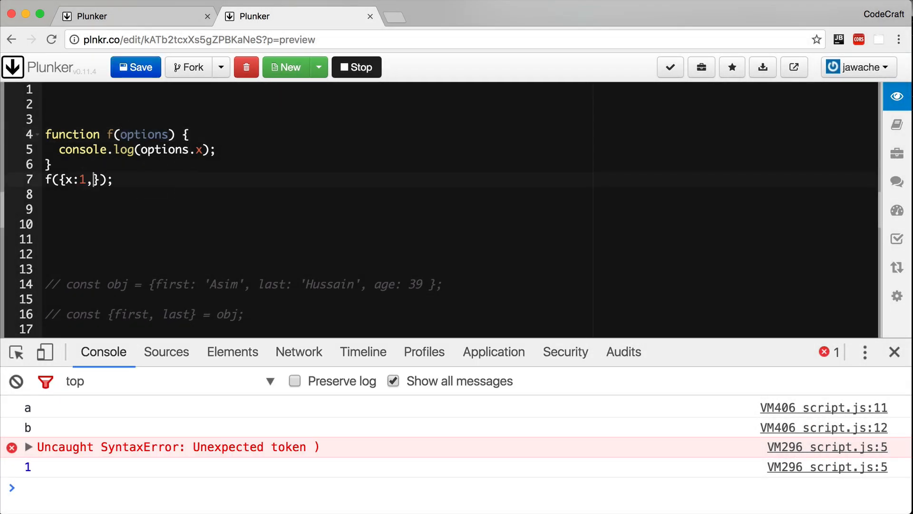
text(y:1,)
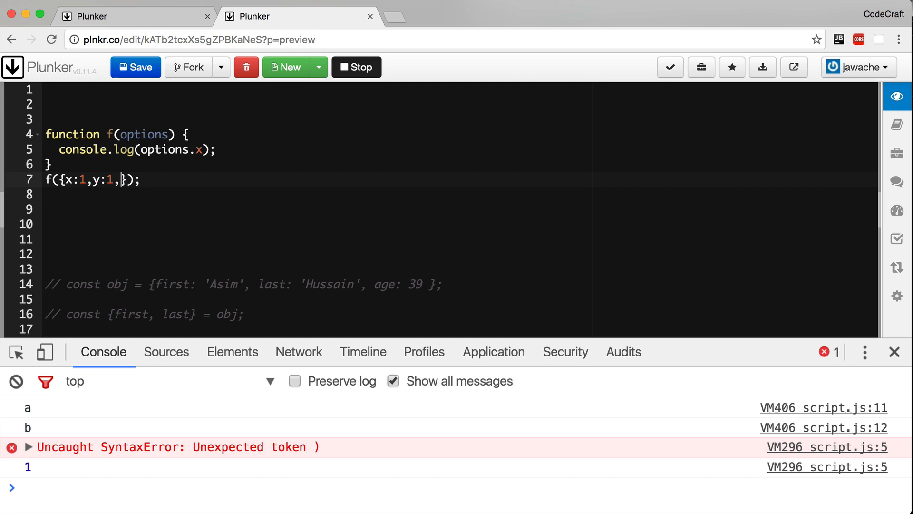
text(z:3)
click(460, 134)
text({x})
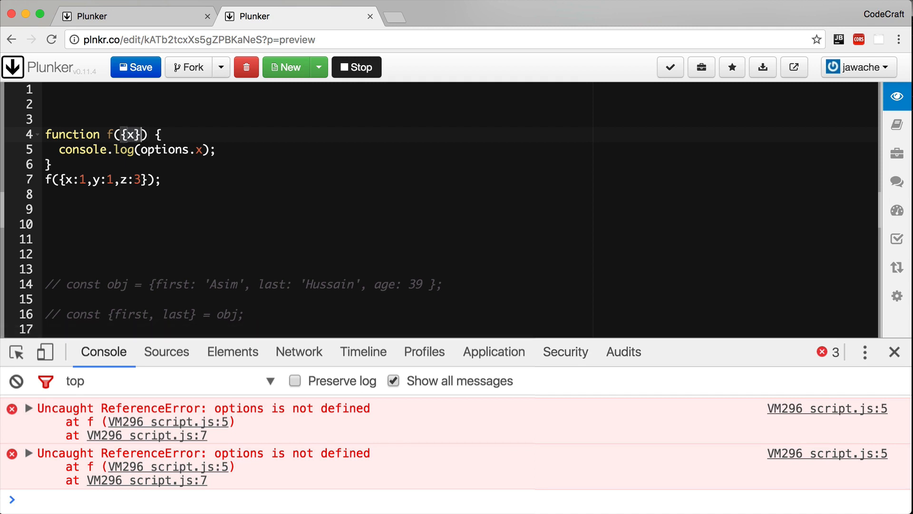
- Log x directly instead of options.x so the console prints 1
double_click(169, 150)
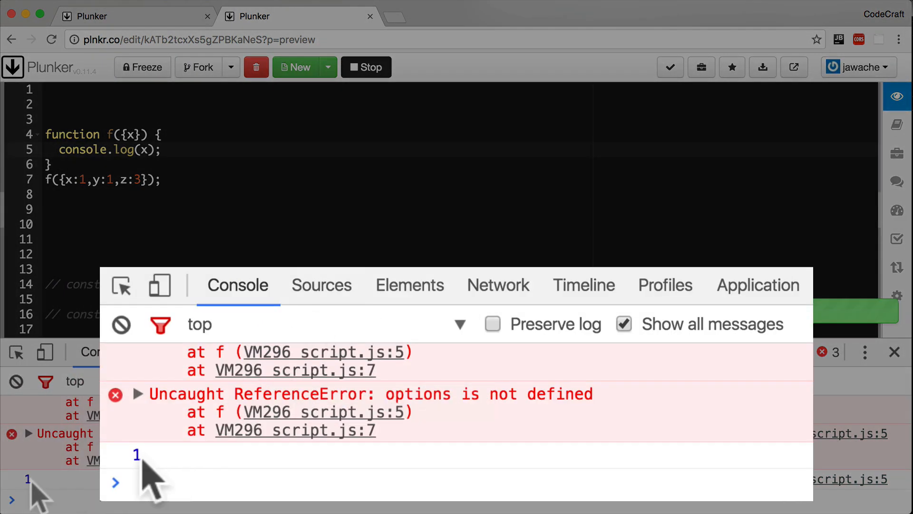
double_click(137, 455)
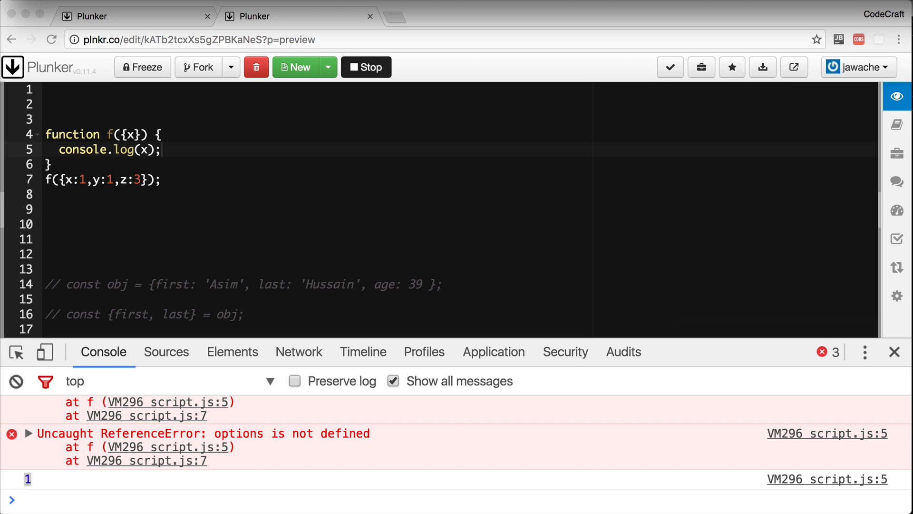
mouse_move(241, 123)
text(=0)
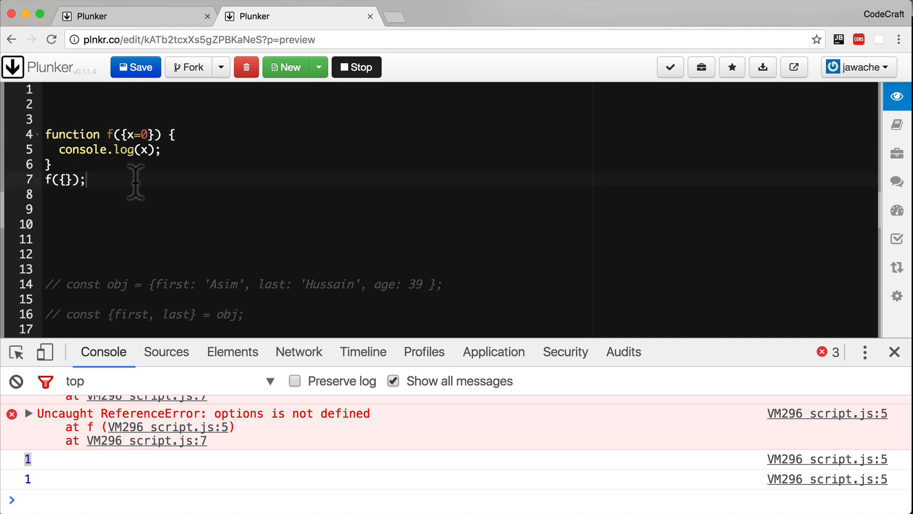
- Default the parameter to {x=0}, call f({}) and rerun so the console prints 0
click(135, 67)
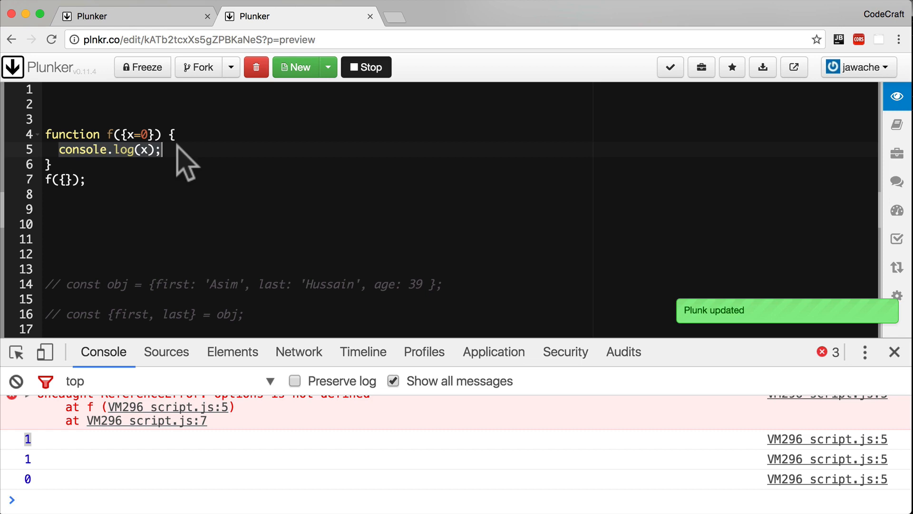